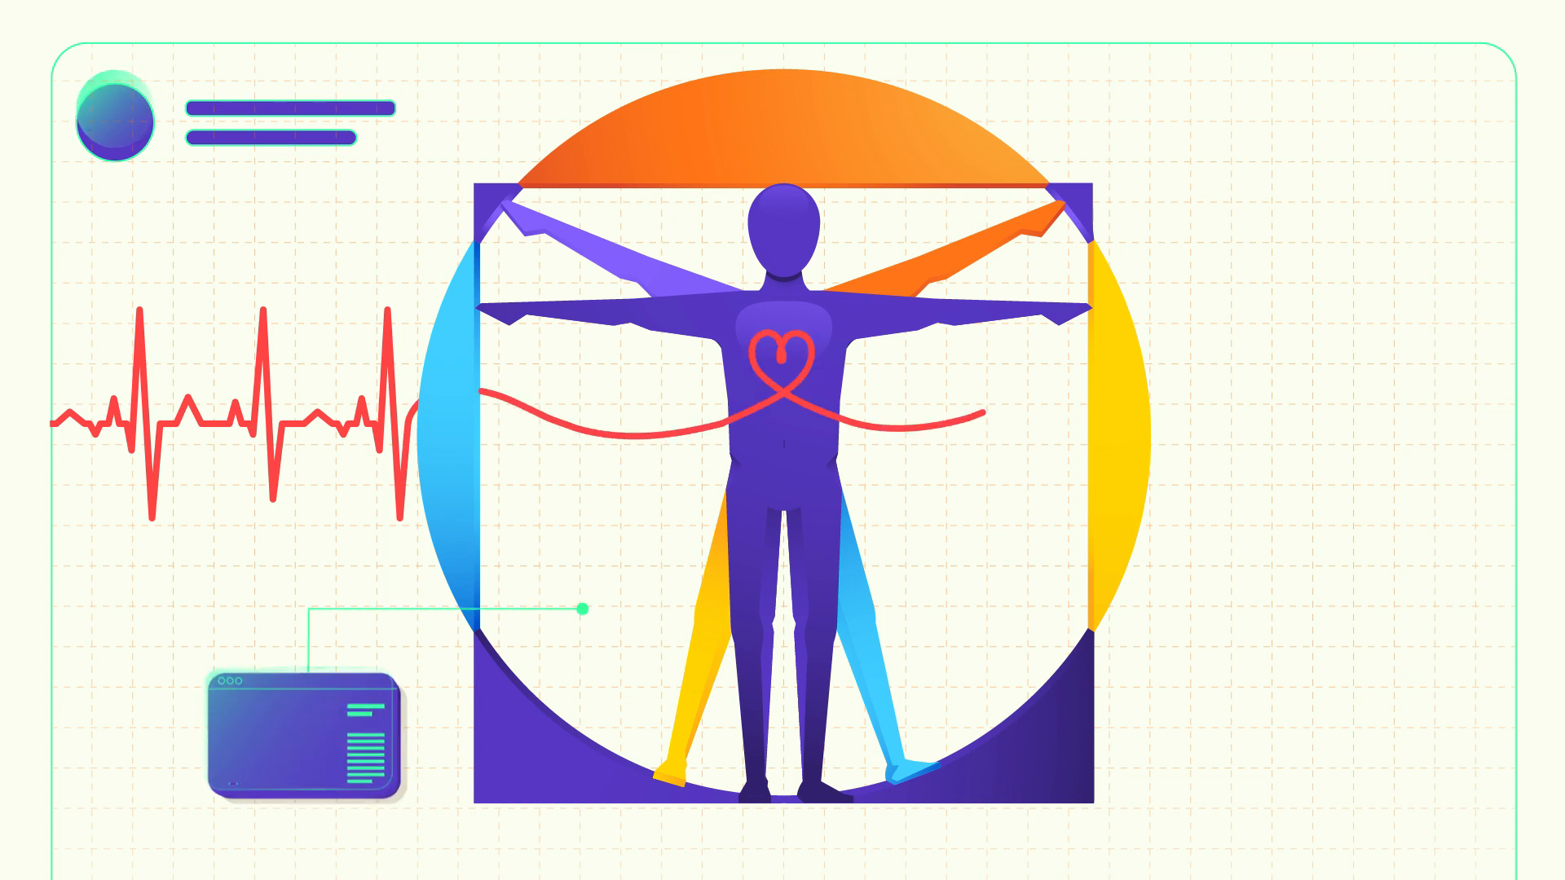
key("Right")
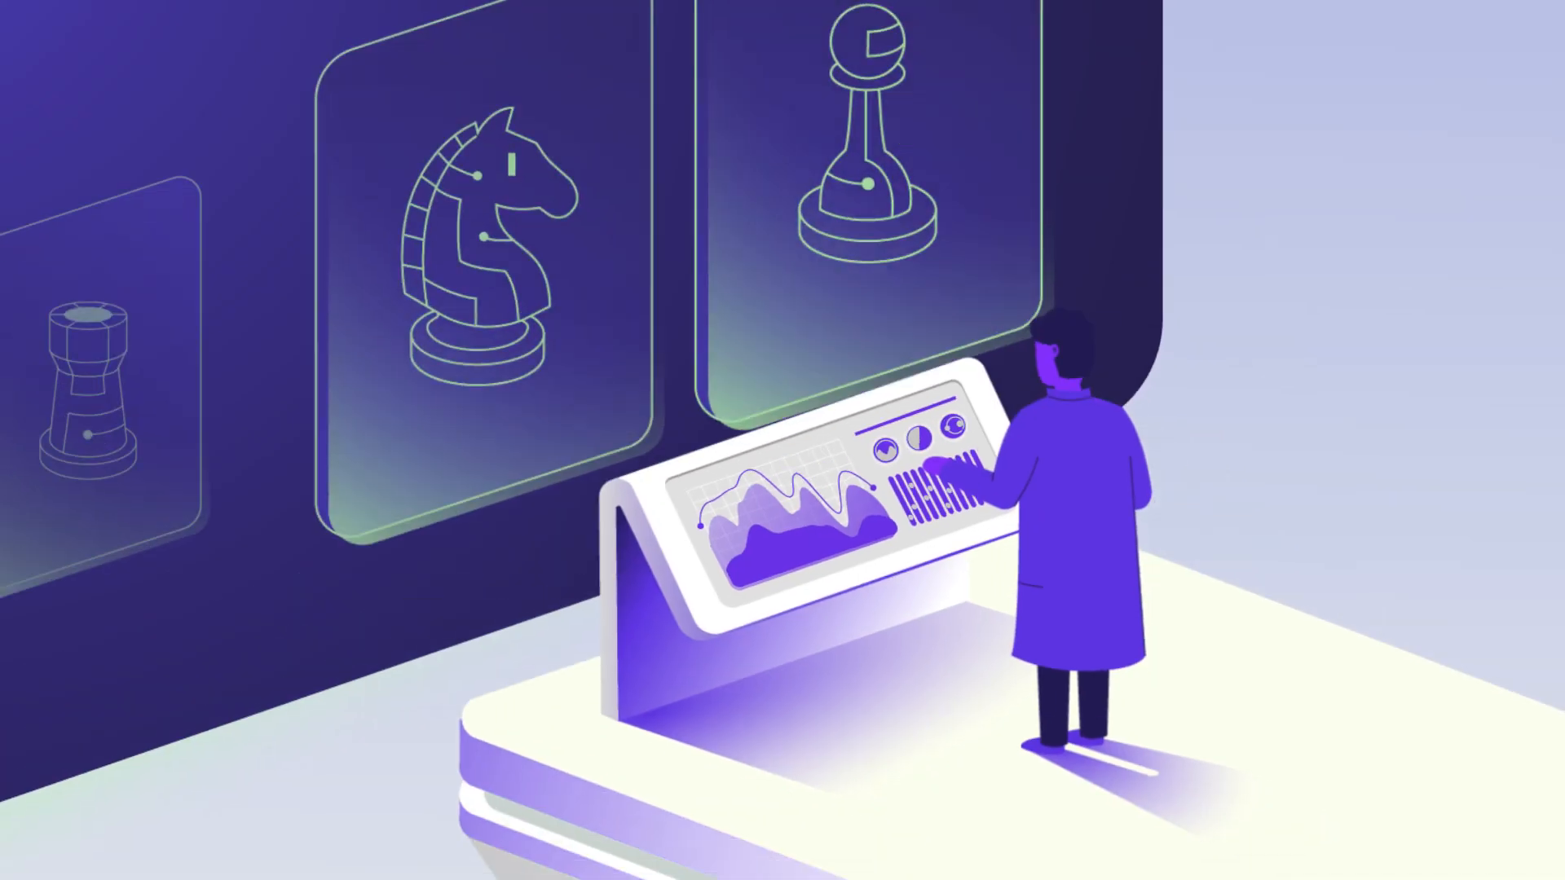